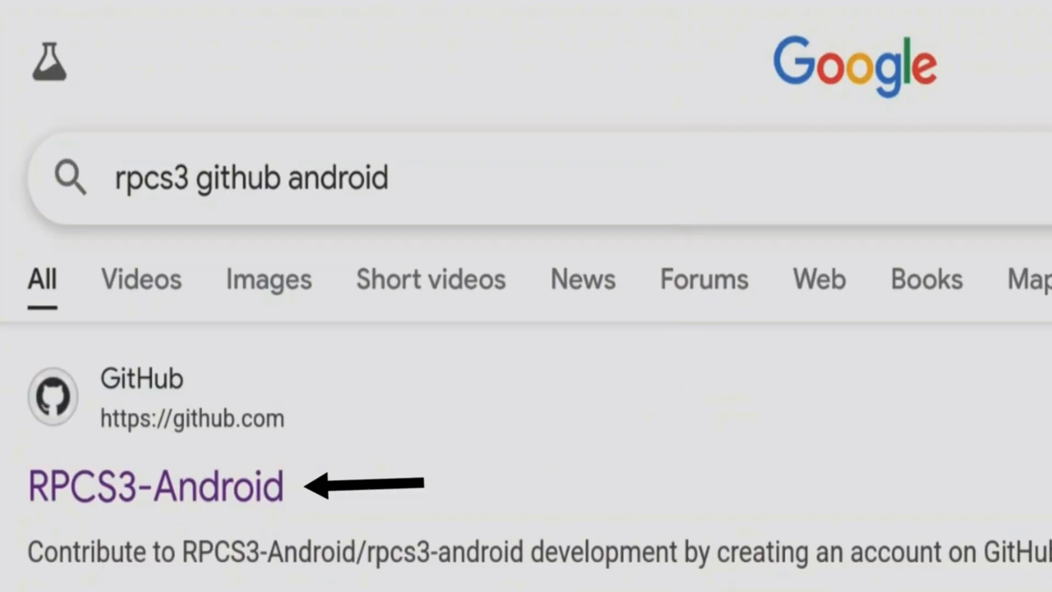
Go to the RPCS3-Android GitHub repository from the search results
left_click(153, 494)
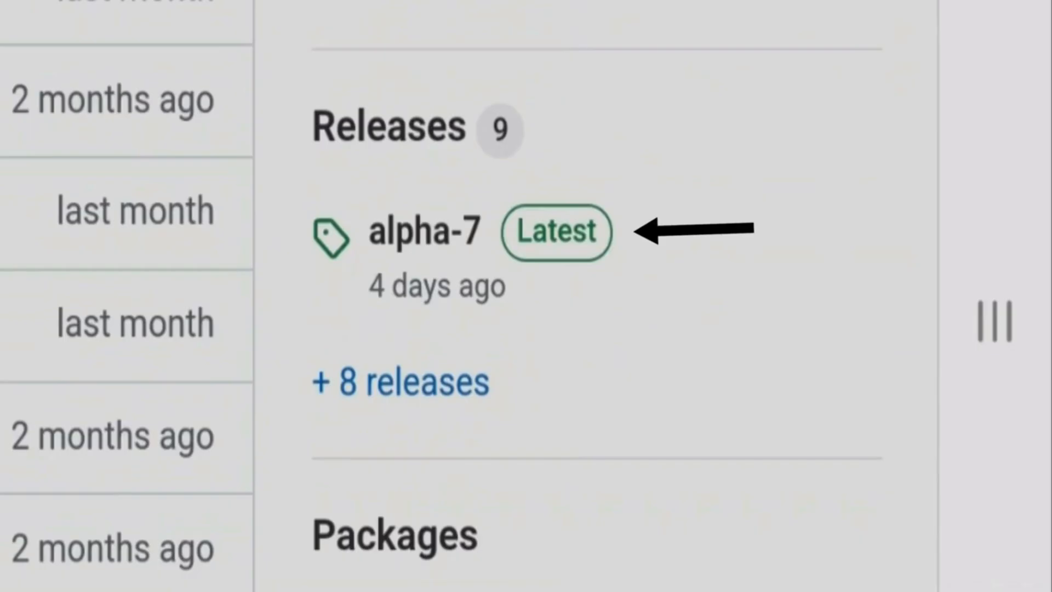
Reach the alpha-7 release assets in the repository's Releases list
left_click(423, 231)
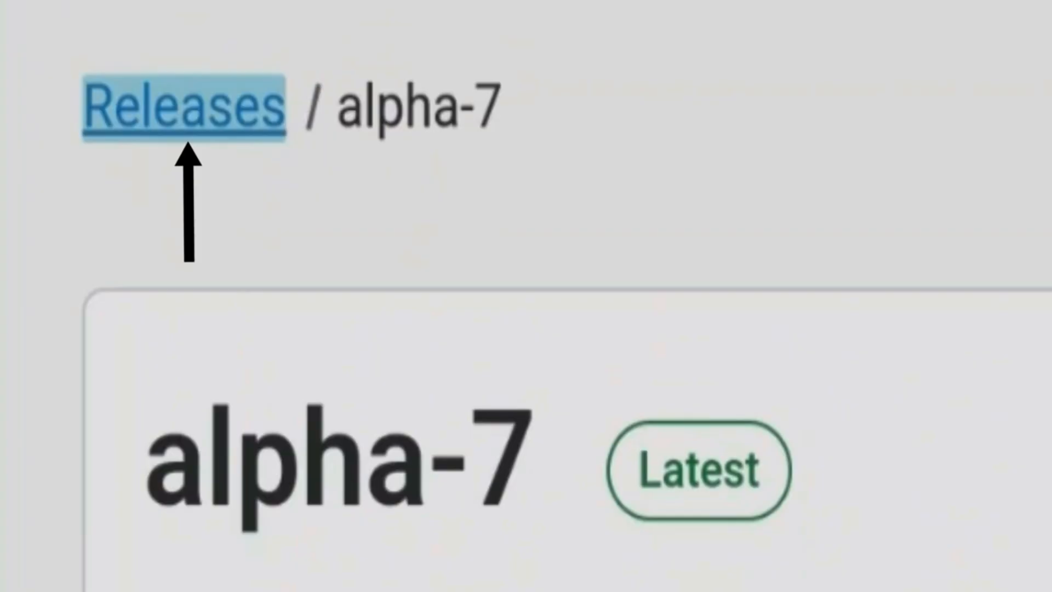
left_click(186, 104)
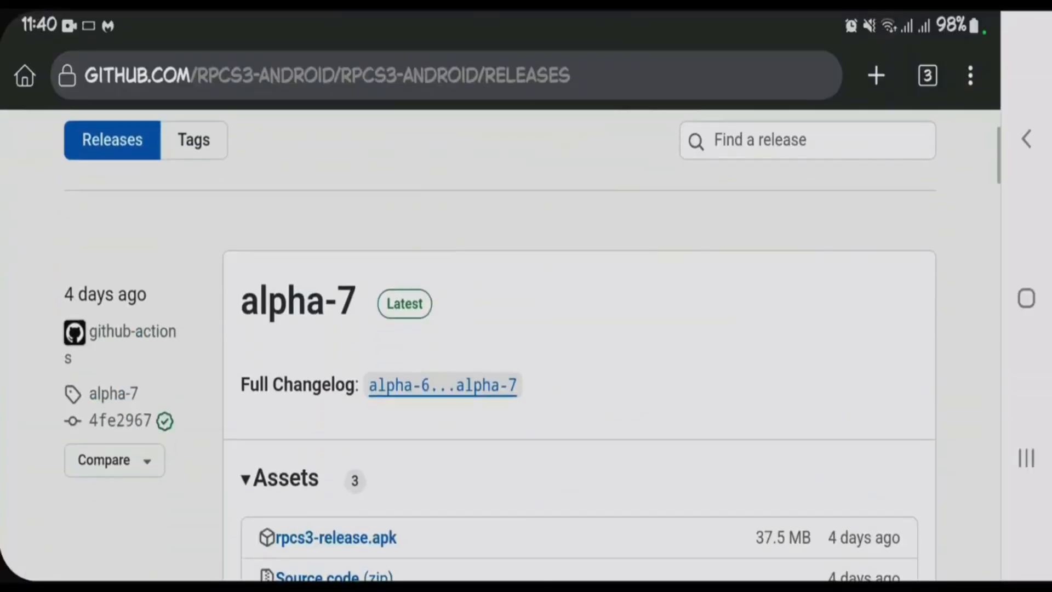
scroll("down", 3)
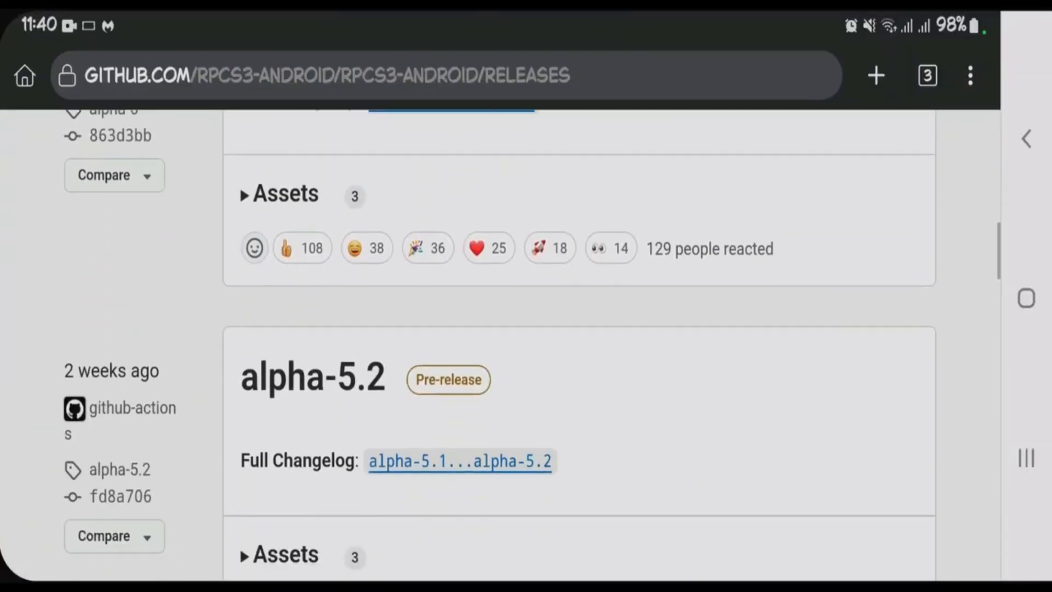
scroll("down", 3)
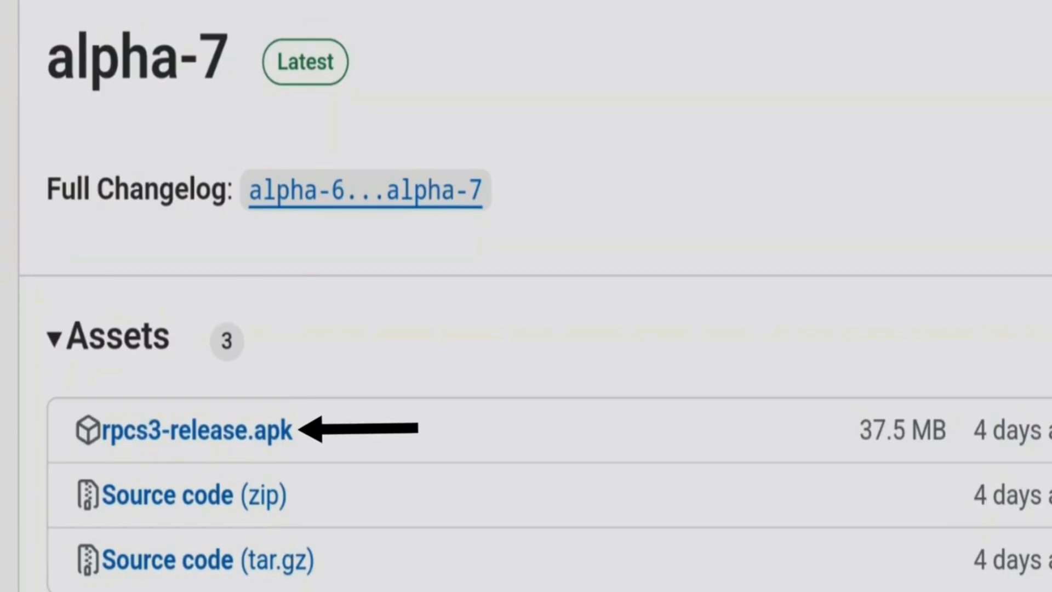
Download rpcs3-release.apk (37.55 MB) again and launch it from the download notice
left_click(186, 432)
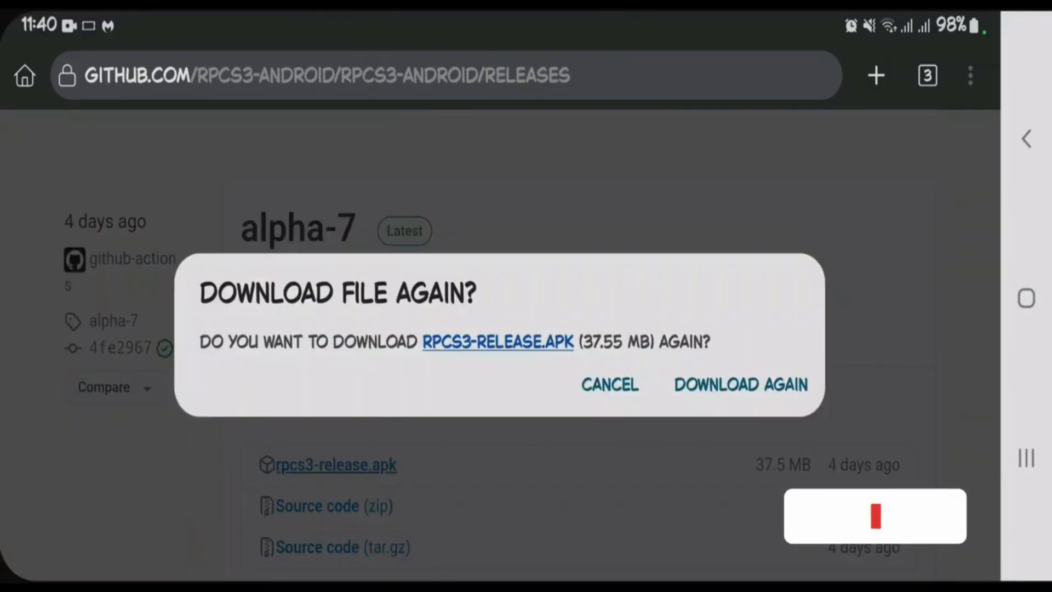
left_click(741, 384)
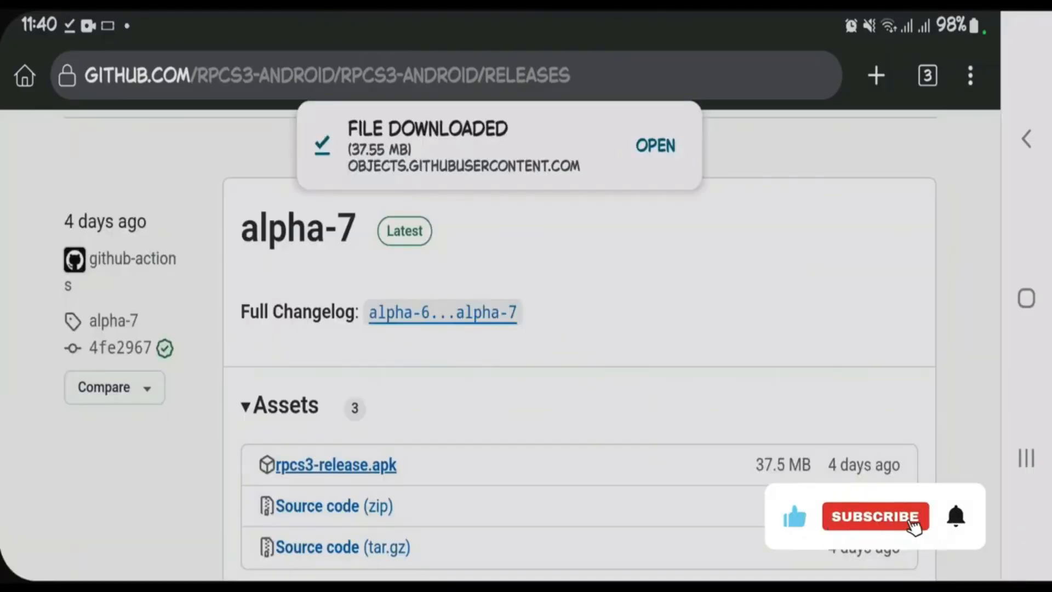
left_click(656, 144)
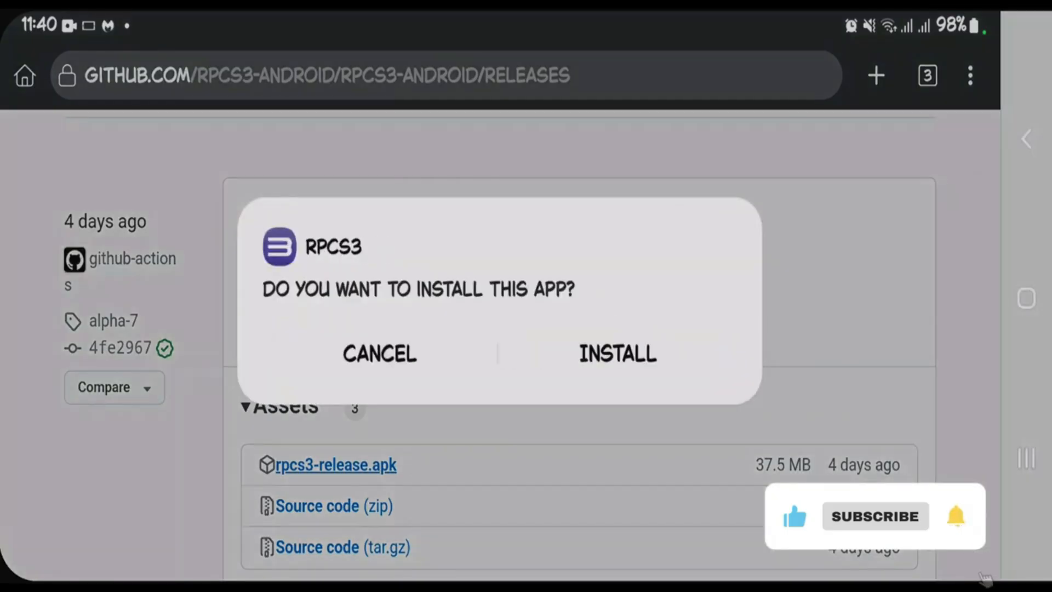
Install RPCS3, launch it, and reveal its side menu showing firmware: none
left_click(618, 353)
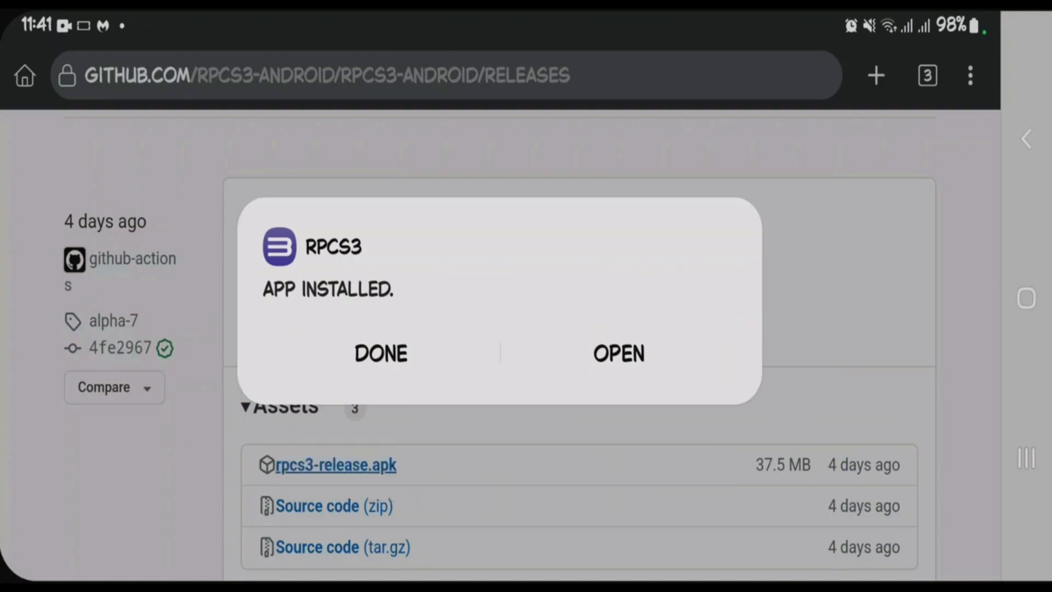
left_click(618, 352)
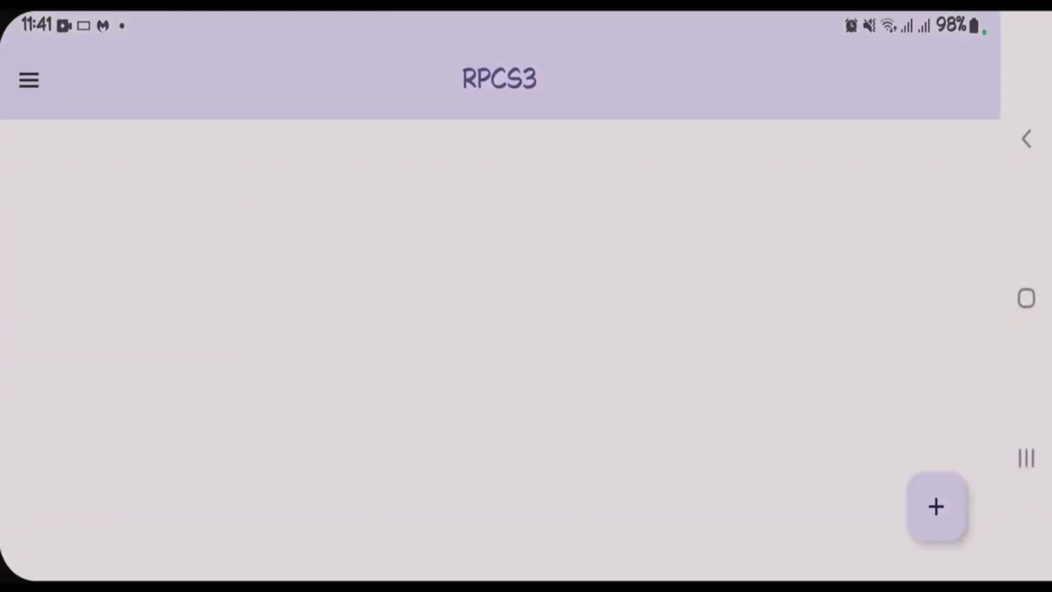
left_click(26, 80)
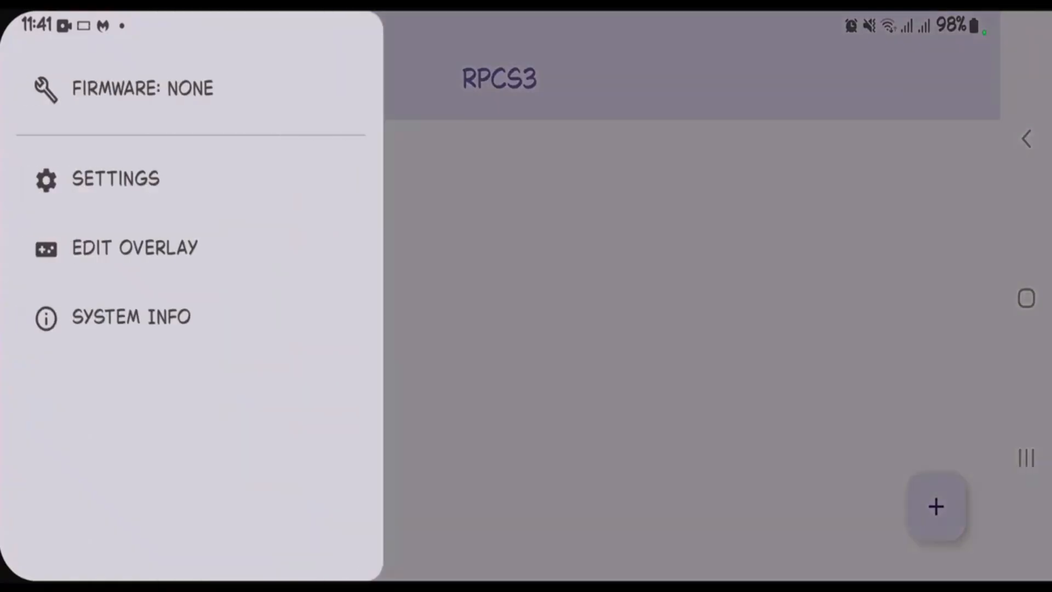